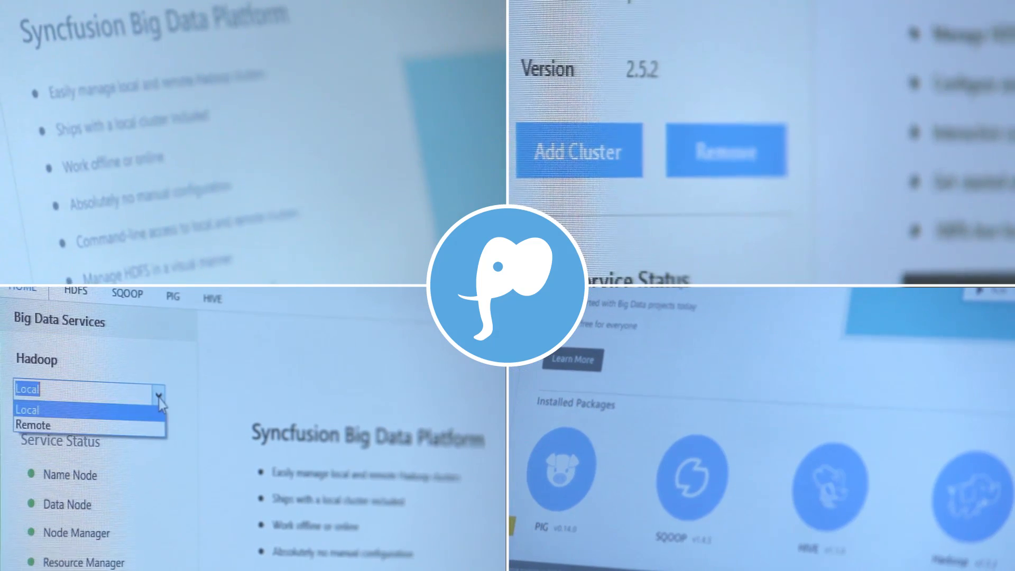
# Launch Syncfusion Big Data Studio and switch Hadoop to the remote cluster 172.16.100.11.
pyautogui.click(31, 425)
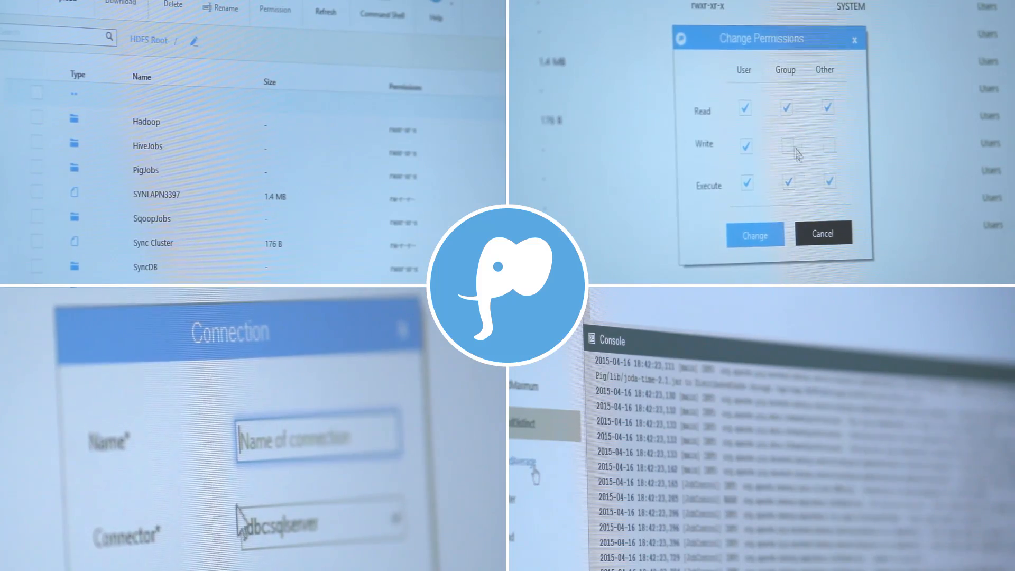
pyautogui.write('Sync')
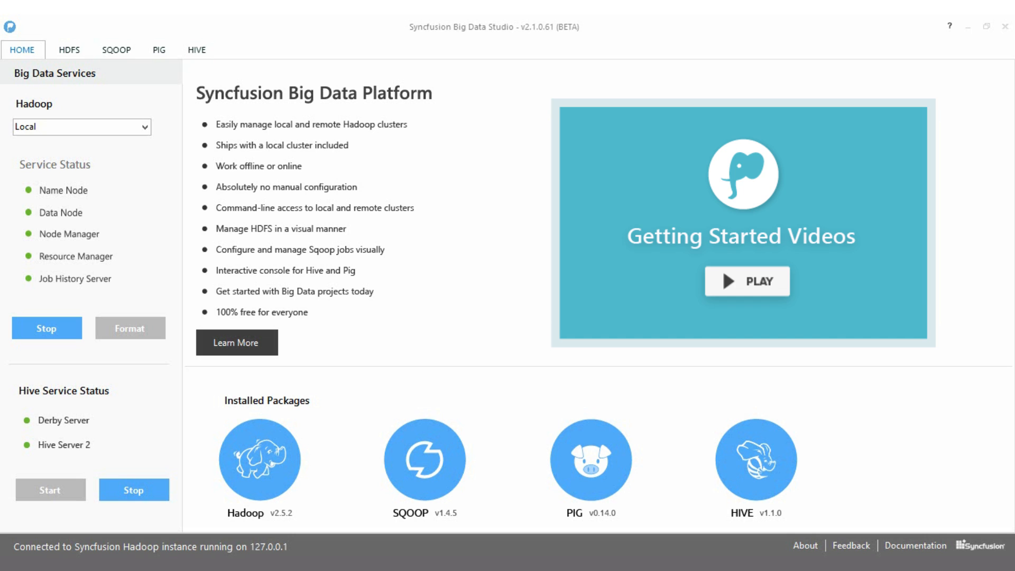
pyautogui.moveTo(518, 335)
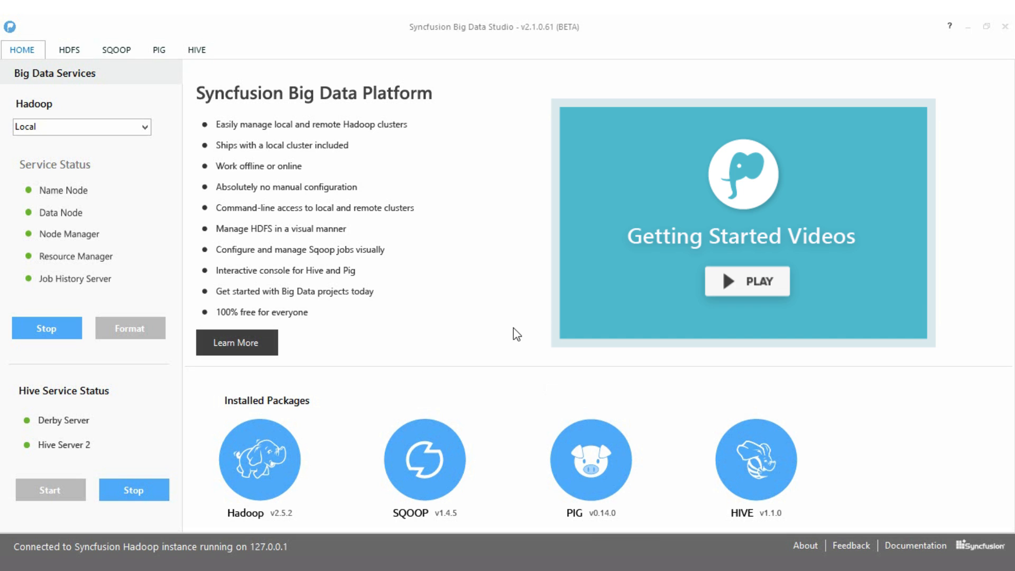
pyautogui.moveTo(582, 454)
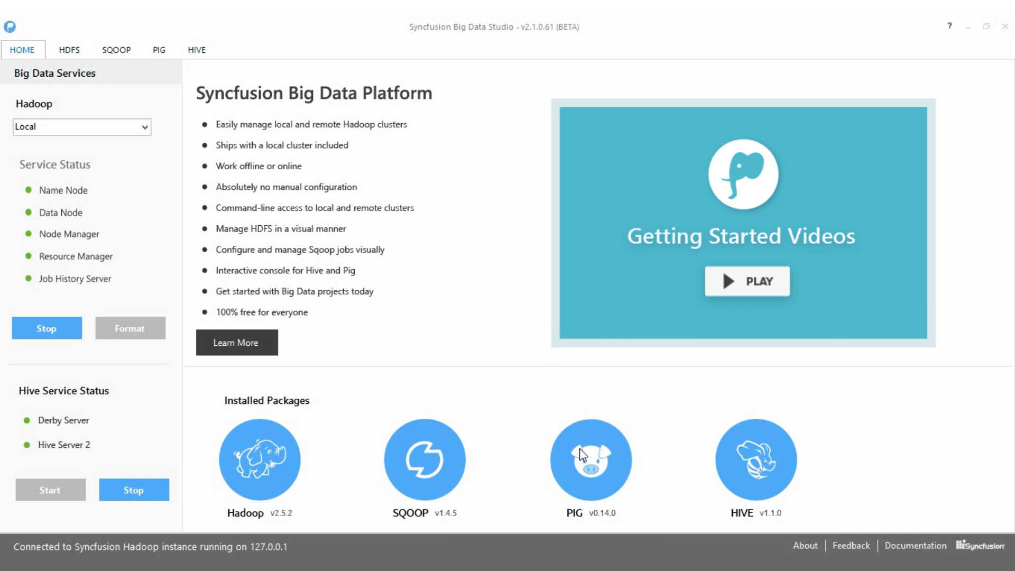
pyautogui.moveTo(763, 465)
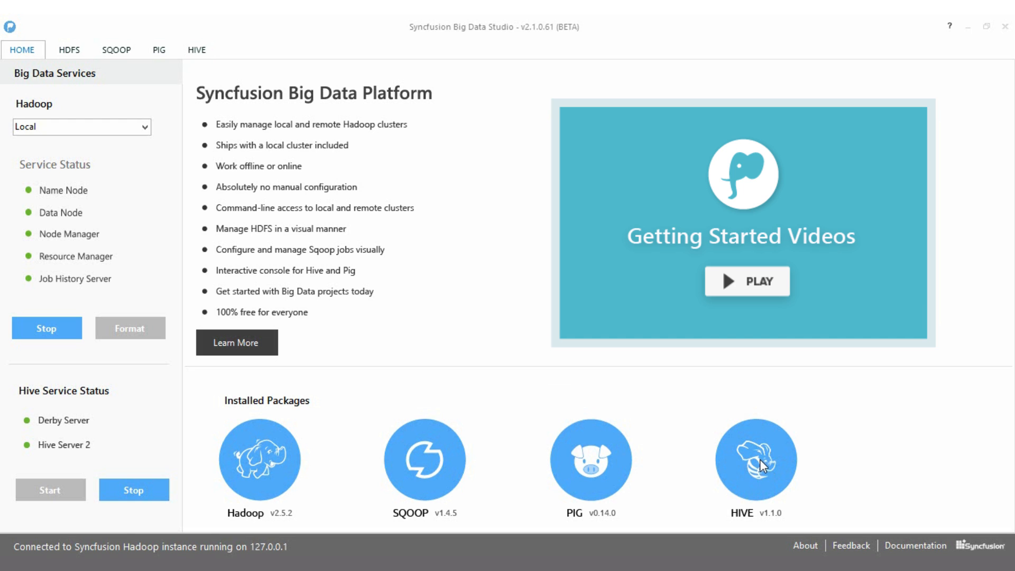
pyautogui.moveTo(256, 452)
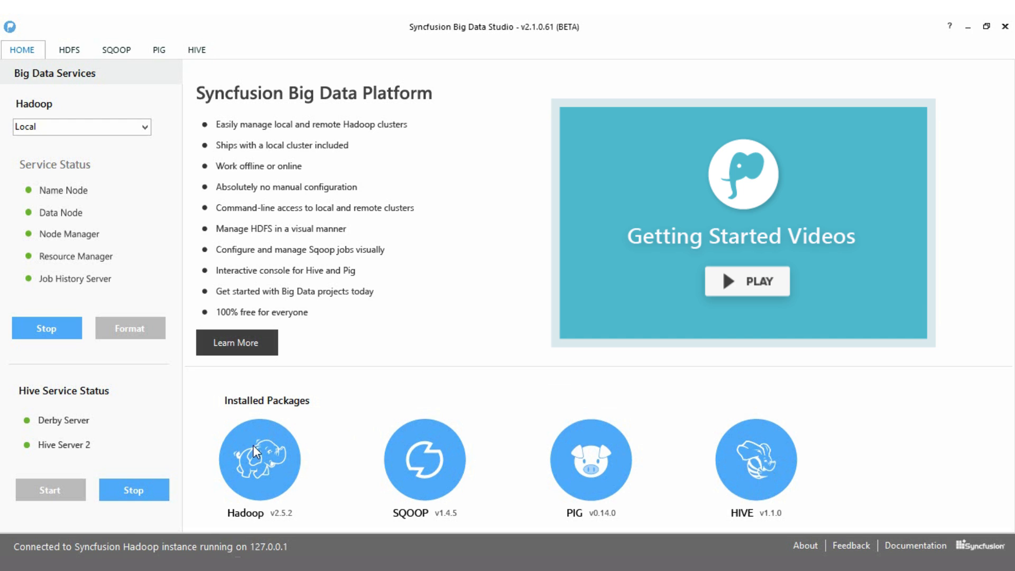
pyautogui.moveTo(258, 457)
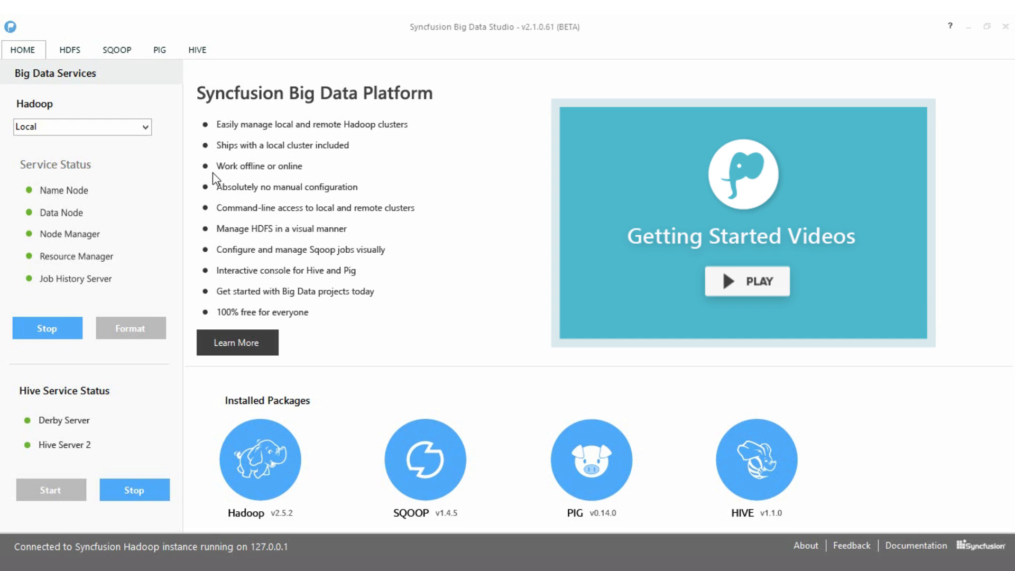
pyautogui.moveTo(94, 270)
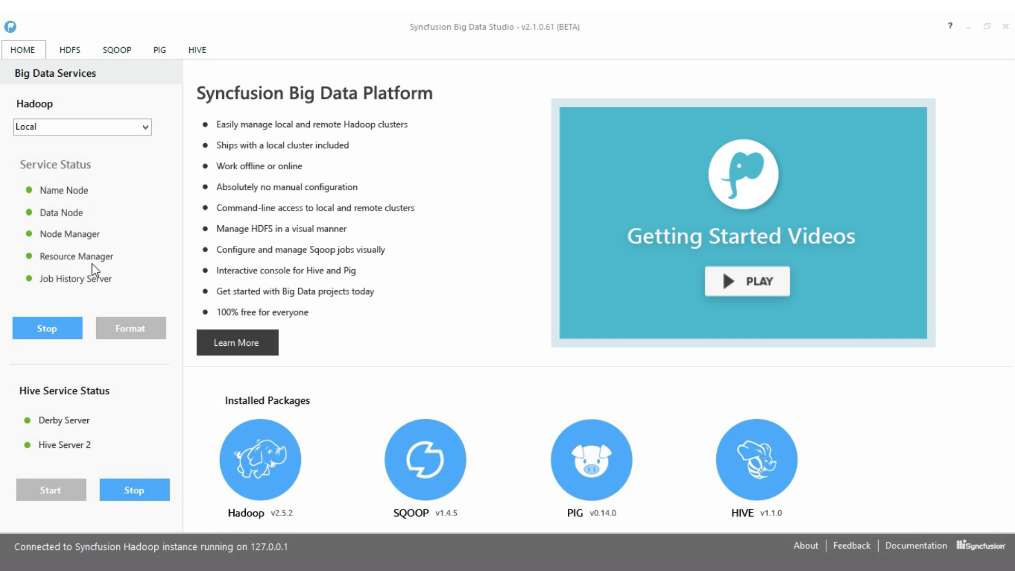
pyautogui.moveTo(81, 421)
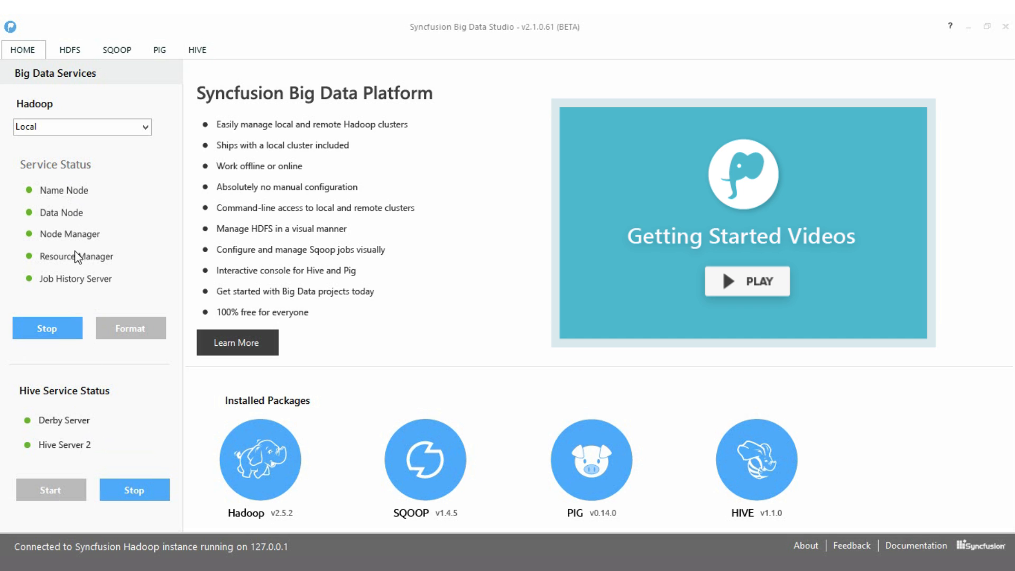
pyautogui.click(47, 328)
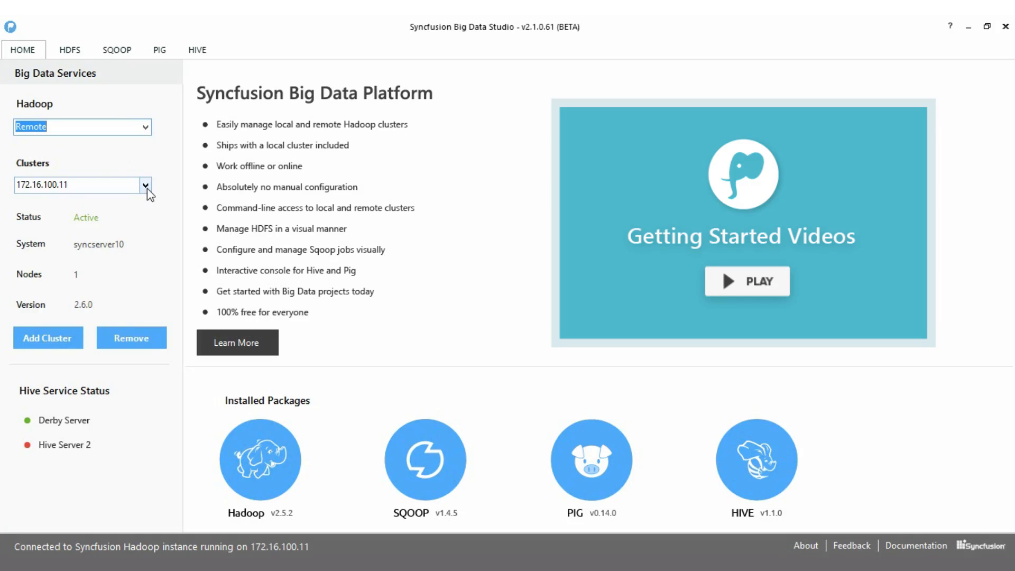
pyautogui.click(70, 50)
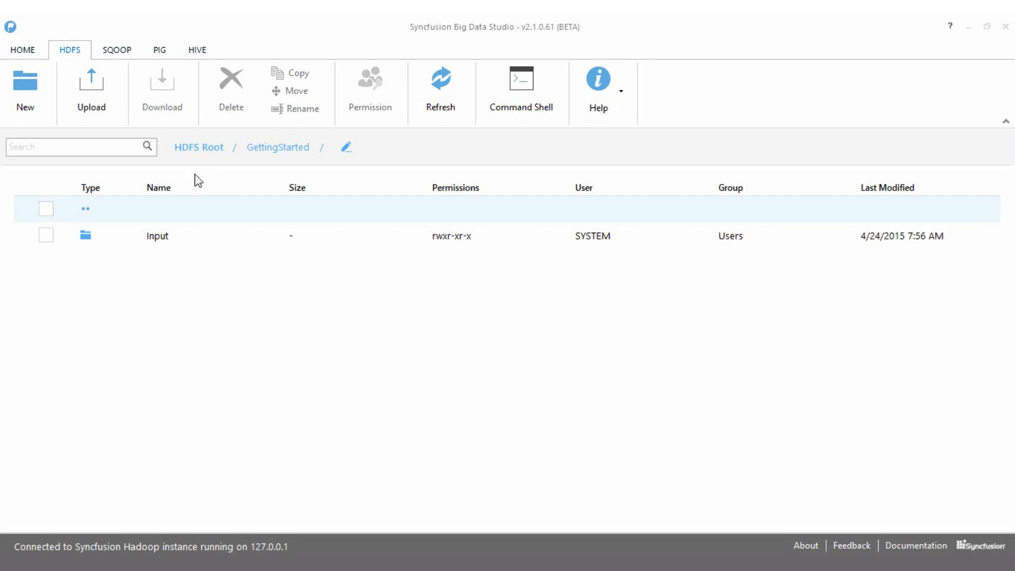
pyautogui.moveTo(179, 238)
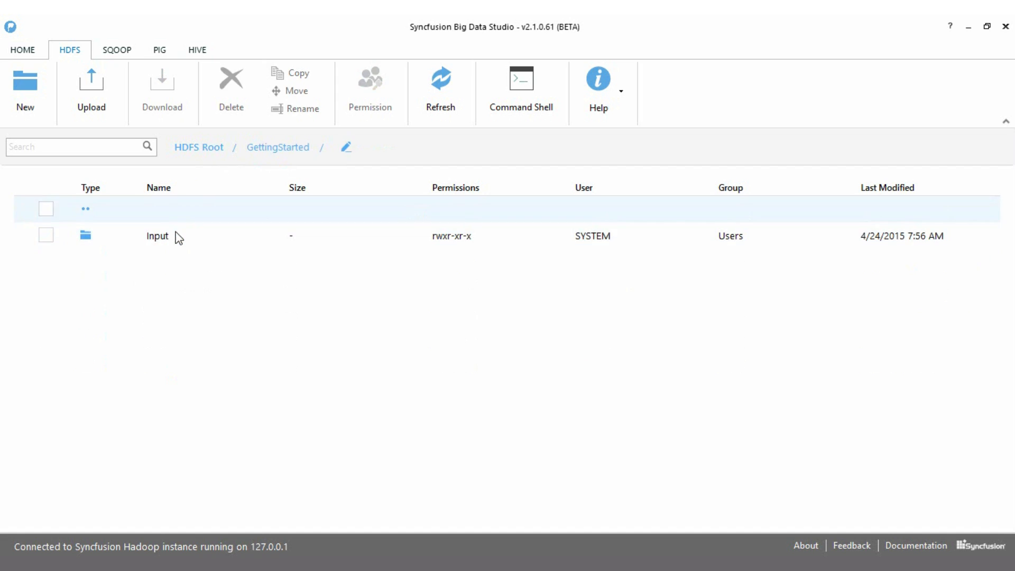
# Create a new folder named Input inside Customers and move on to the command shell.
pyautogui.doubleClick(156, 236)
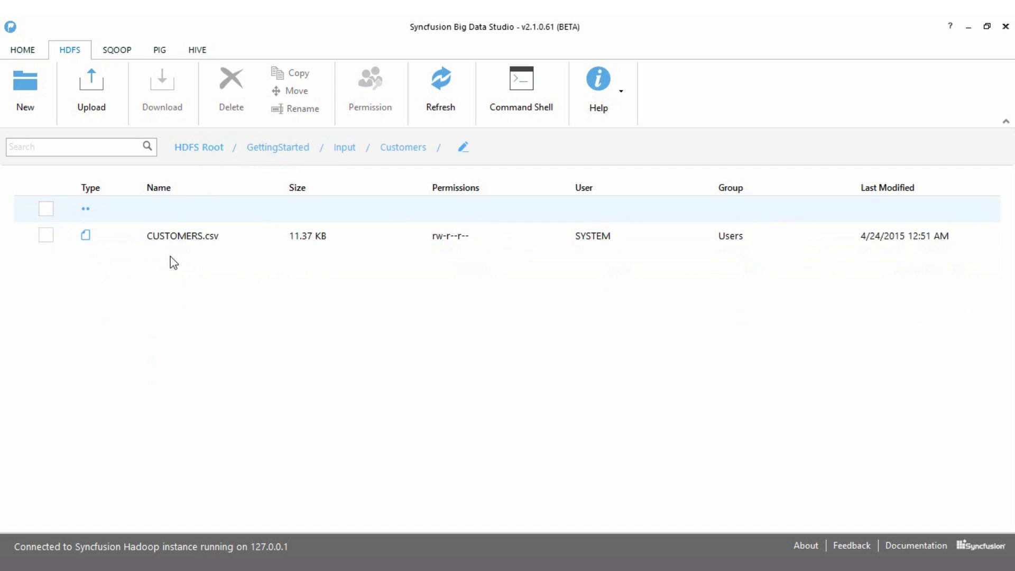
pyautogui.moveTo(261, 161)
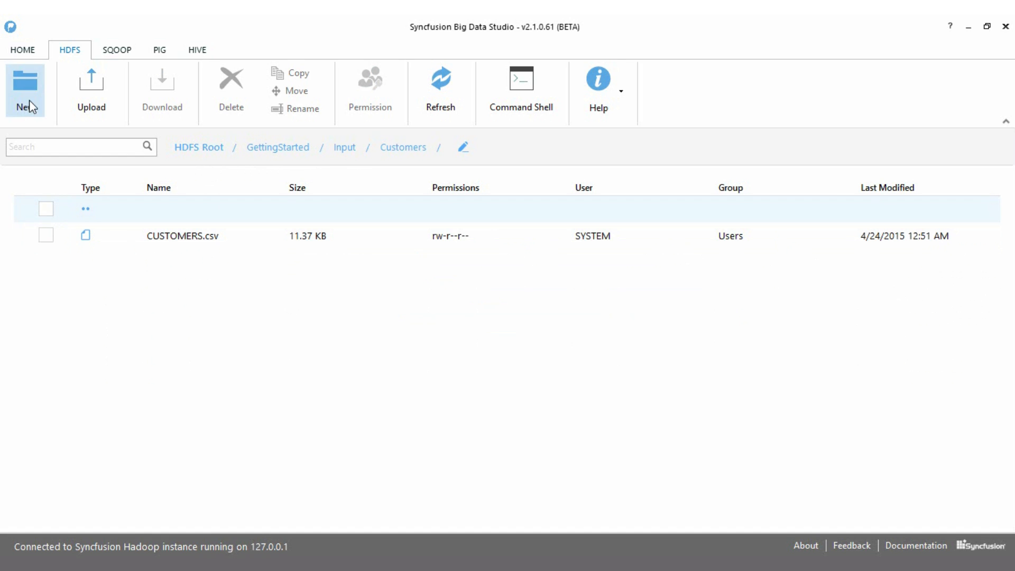
pyautogui.click(24, 91)
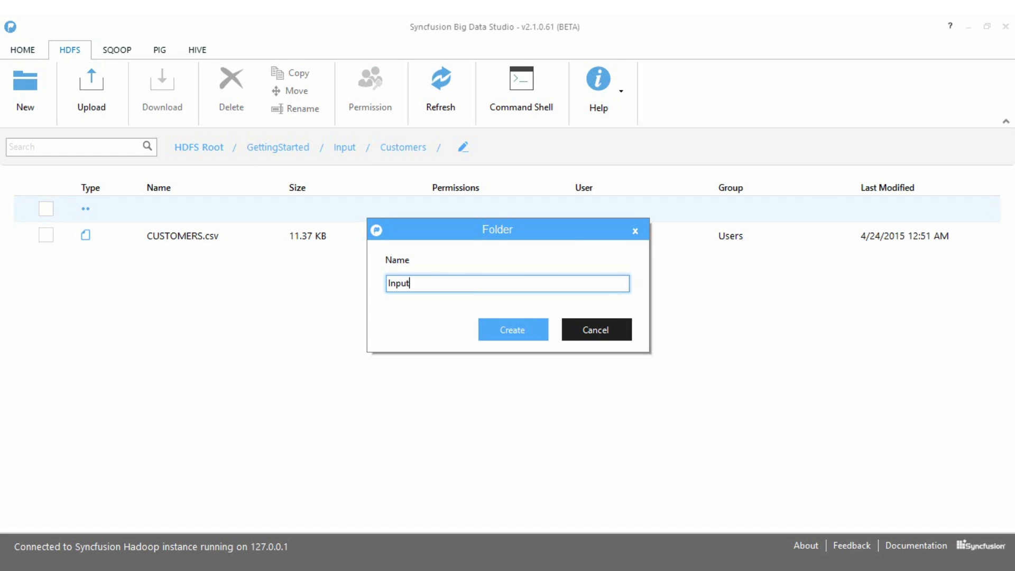
pyautogui.click(512, 330)
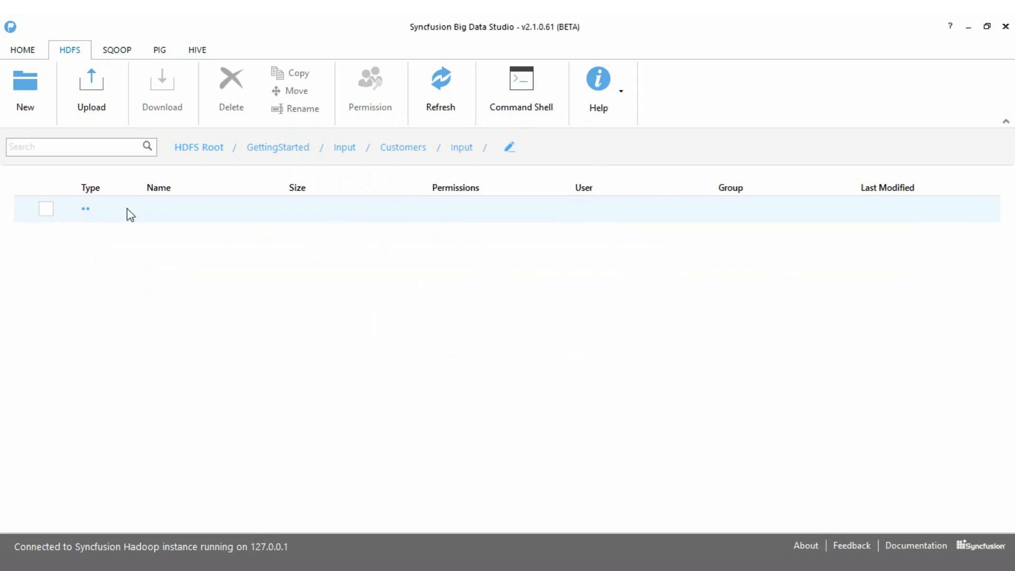
pyautogui.click(91, 87)
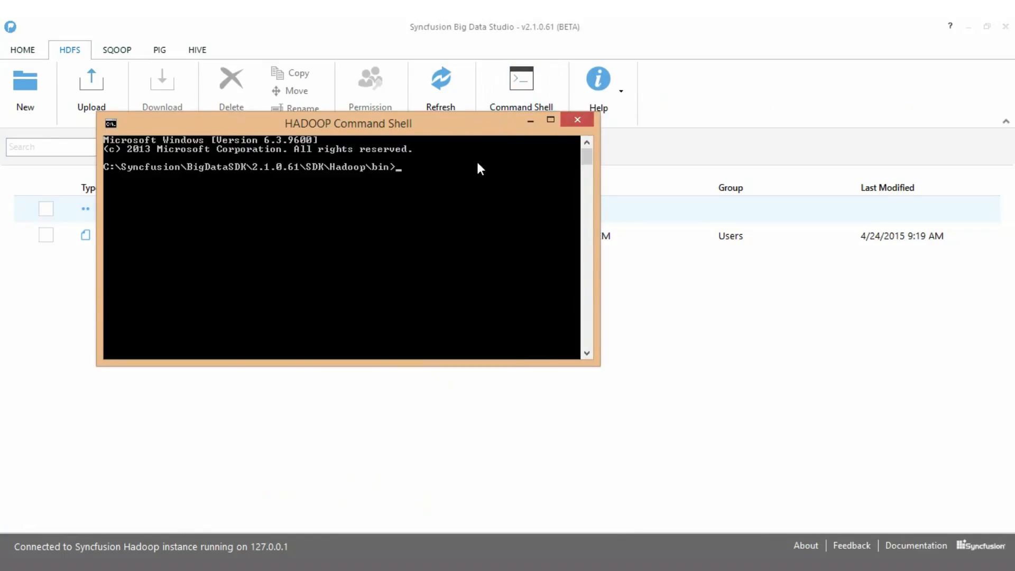
# Run a hadoop jar command in the Hadoop command shell until the MapReduce job completes.
pyautogui.write('hadoop jar C:\\')
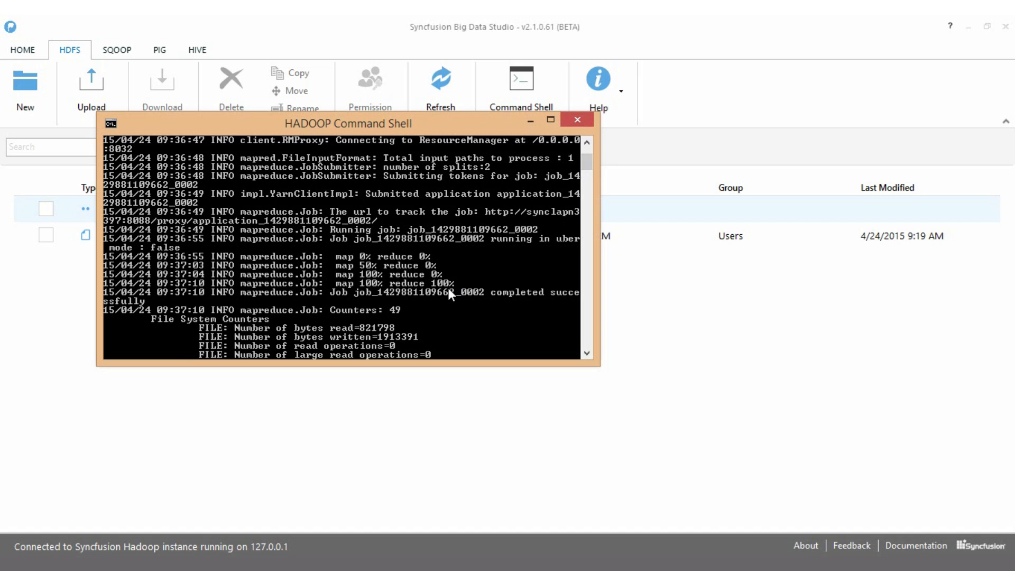
pyautogui.click(116, 49)
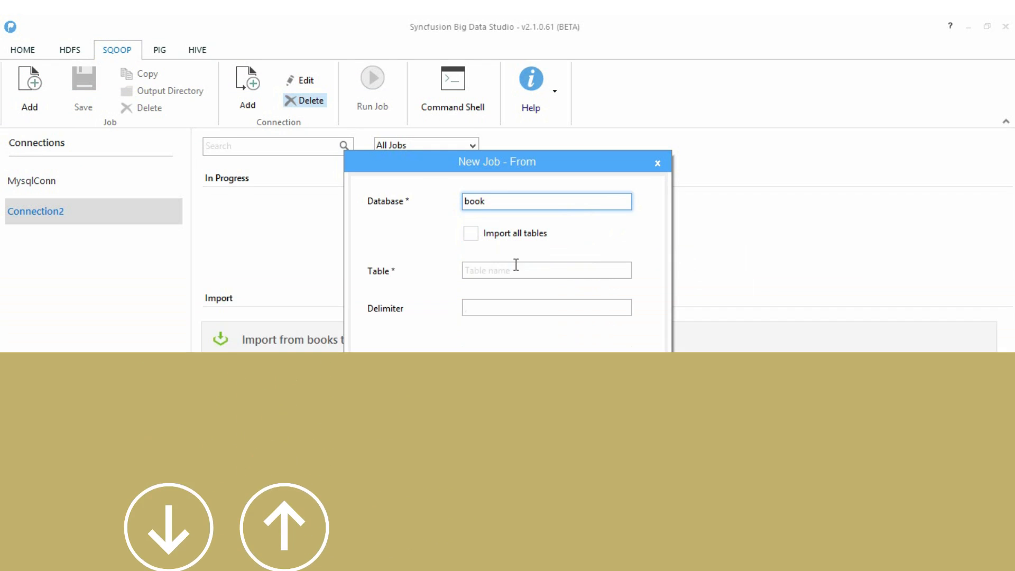
# Set Sqoop import table win, HDFS directory /SqoopOutput with mapper 1, then save and run it.
pyautogui.write('win')
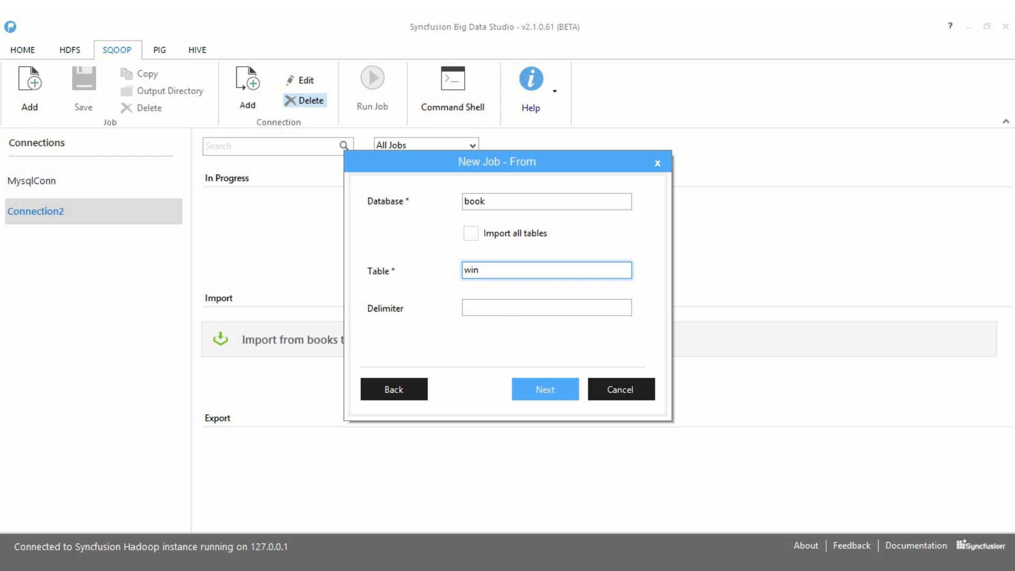
pyautogui.click(545, 389)
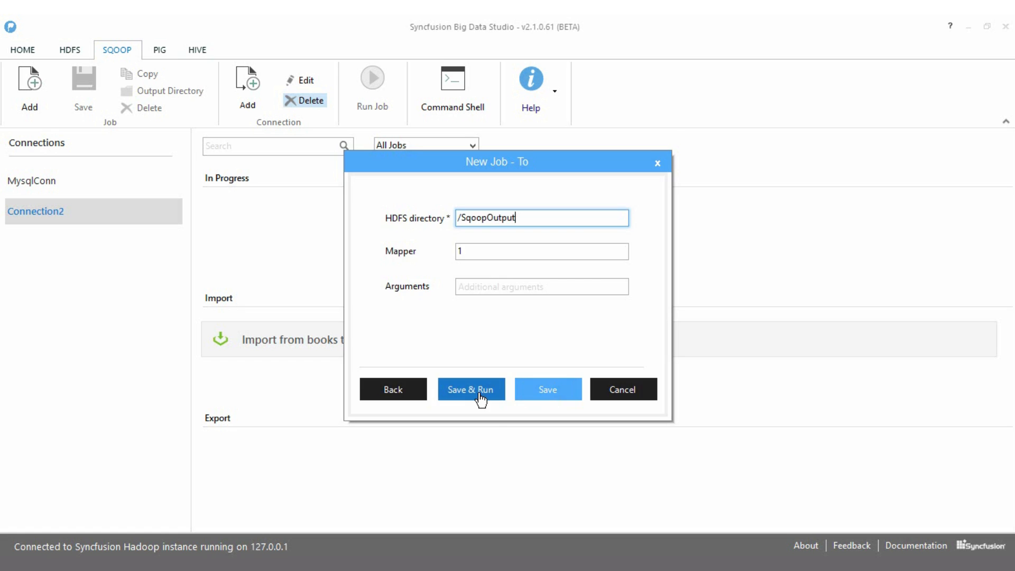
pyautogui.click(471, 389)
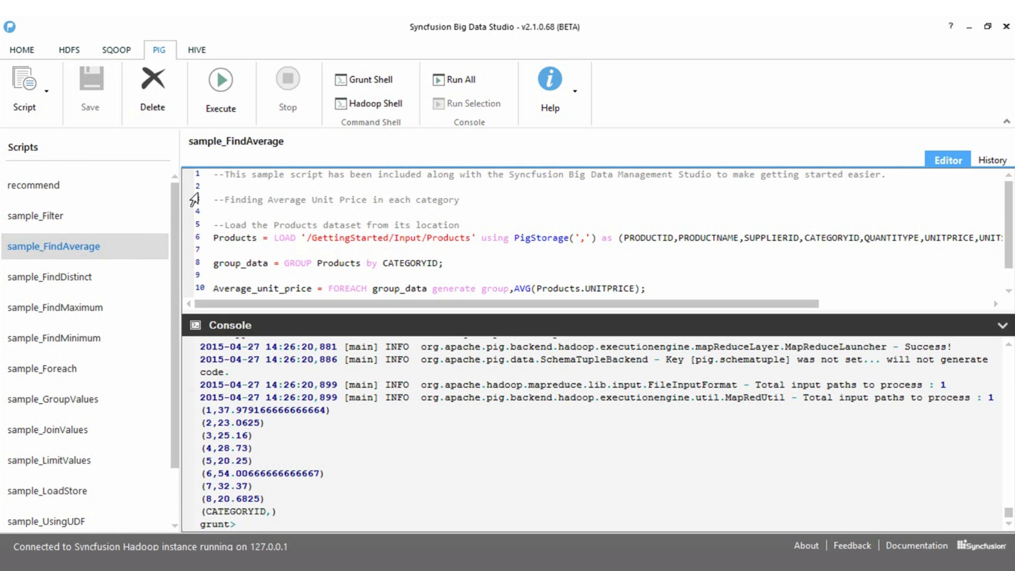
# Scroll the Pig Scripts list to reveal further samples like KeywordDensity and WeatherAnalysis.
pyautogui.scroll(-3)
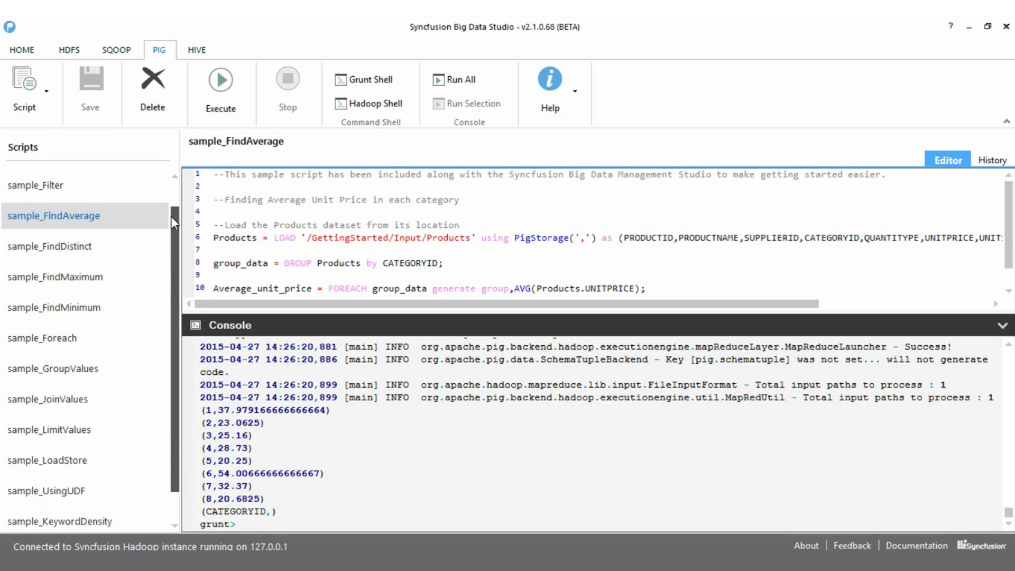
pyautogui.scroll(-3)
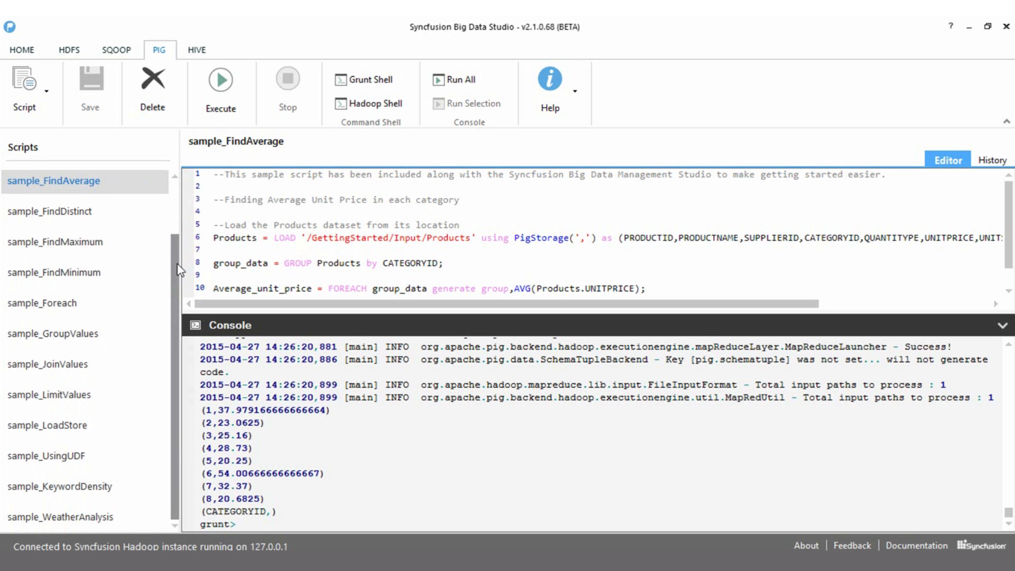
pyautogui.moveTo(180, 271)
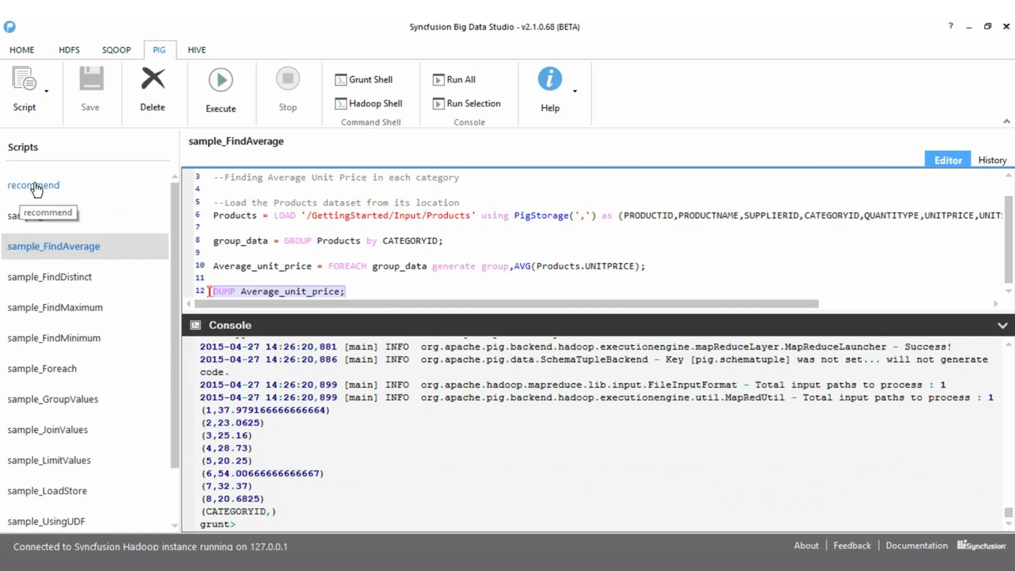
# Review the recommend Pig script's code and execute it to compute movie rating correlations.
pyautogui.click(33, 185)
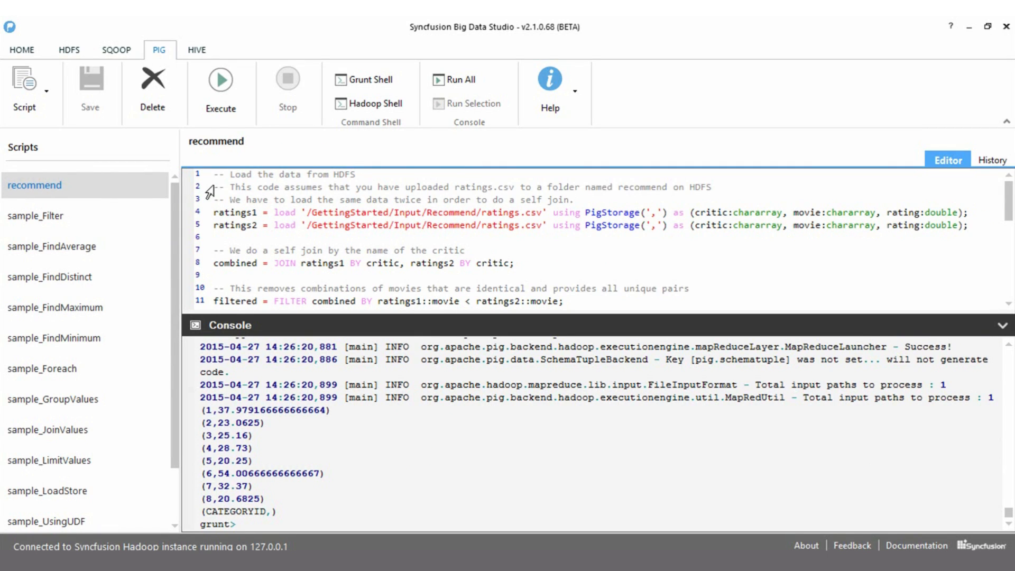
pyautogui.scroll(-3)
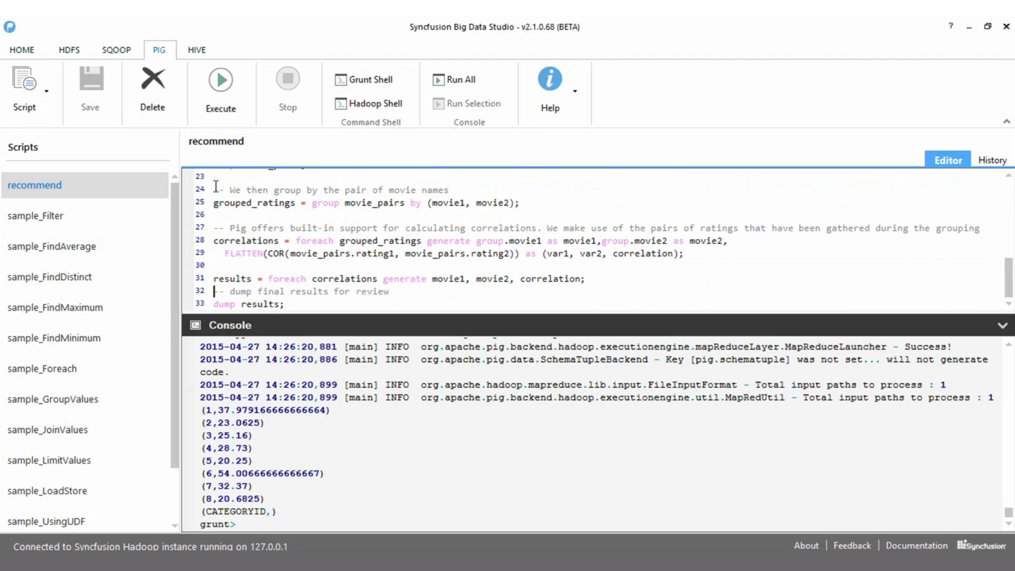
pyautogui.click(220, 79)
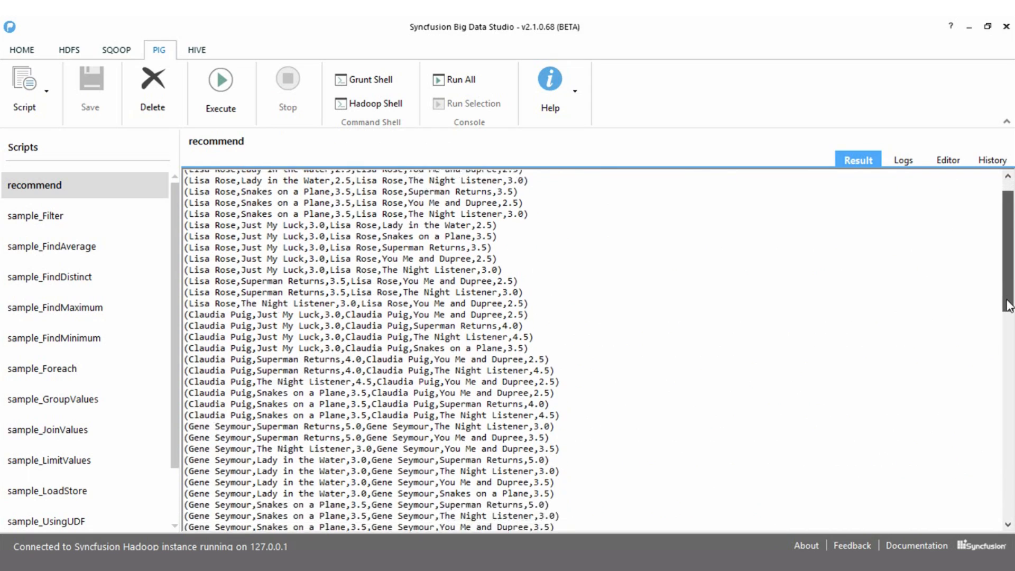
pyautogui.scroll(-3)
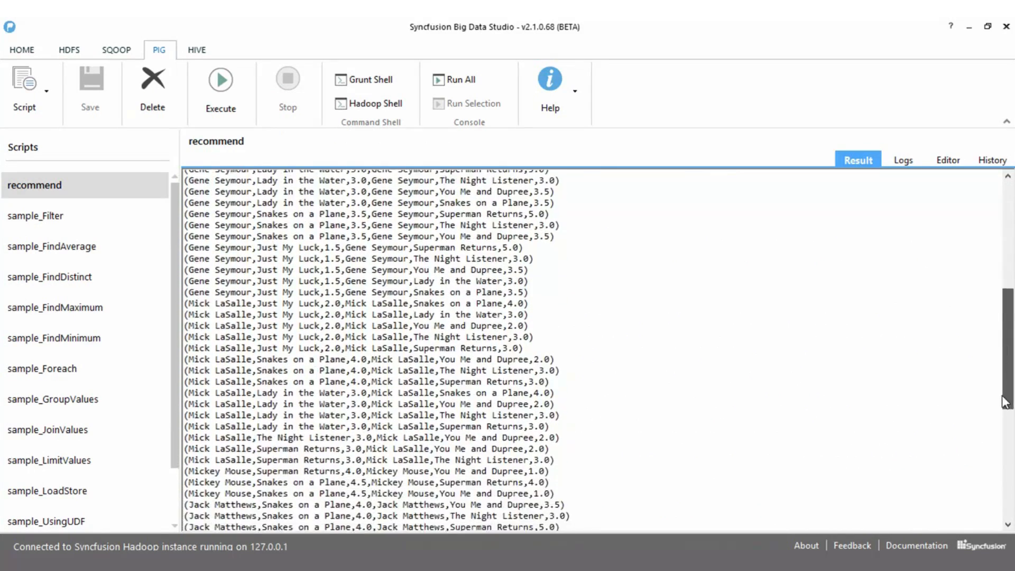
pyautogui.scroll(-3)
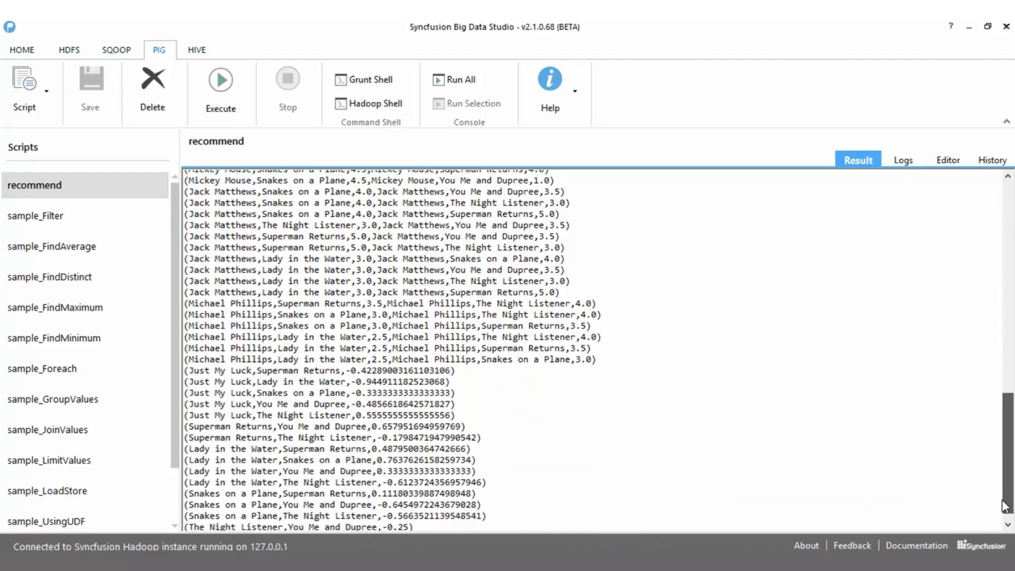
pyautogui.scroll(-3)
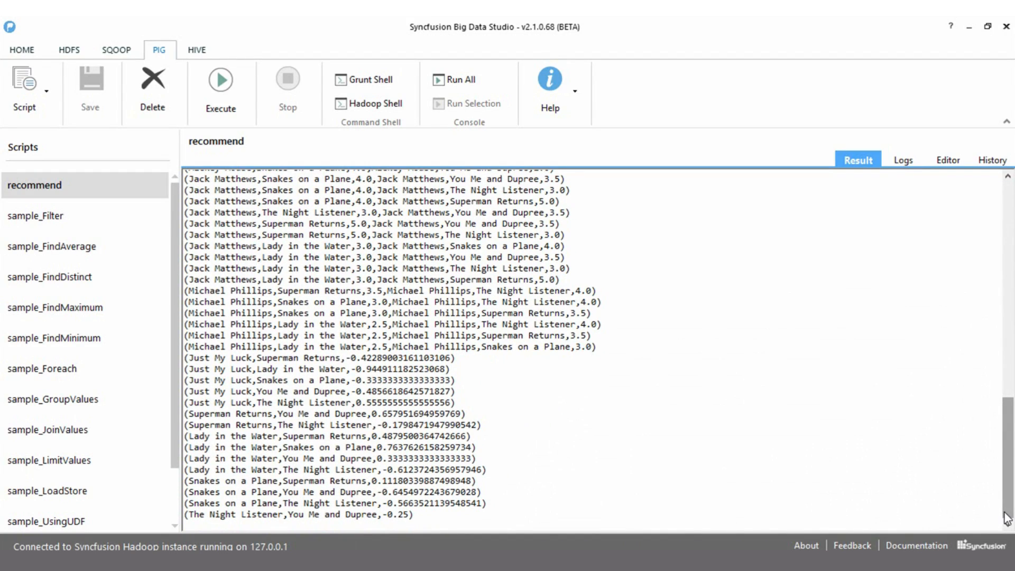
pyautogui.click(197, 50)
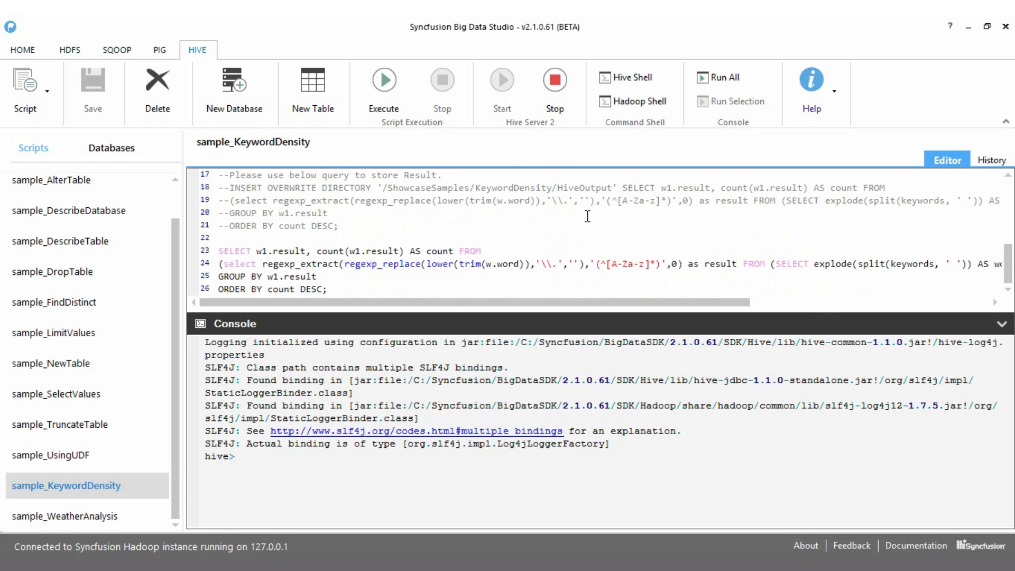
# Select the customer select query in sample_SelectValues and run only that selection.
pyautogui.click(65, 516)
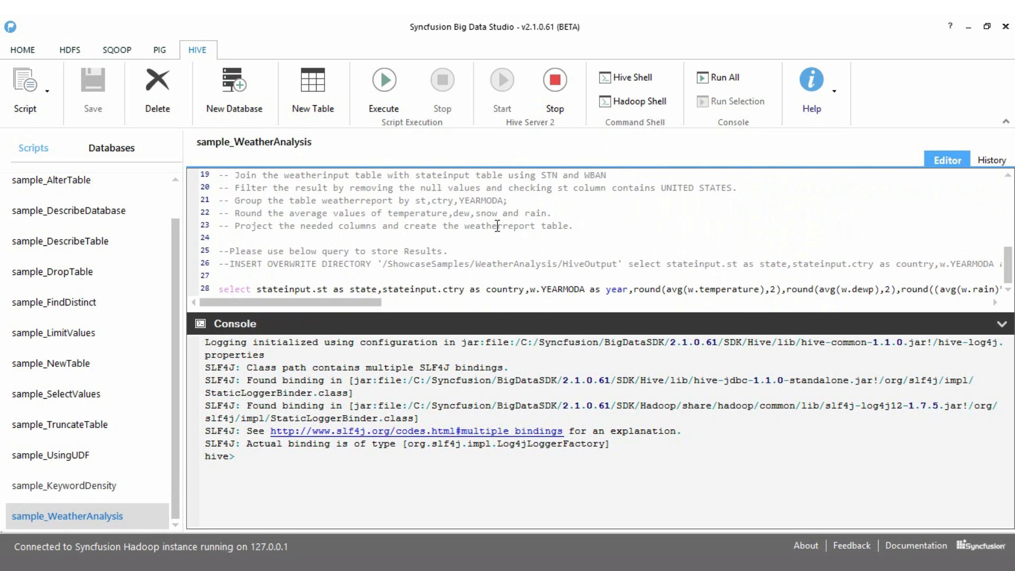
pyautogui.click(57, 393)
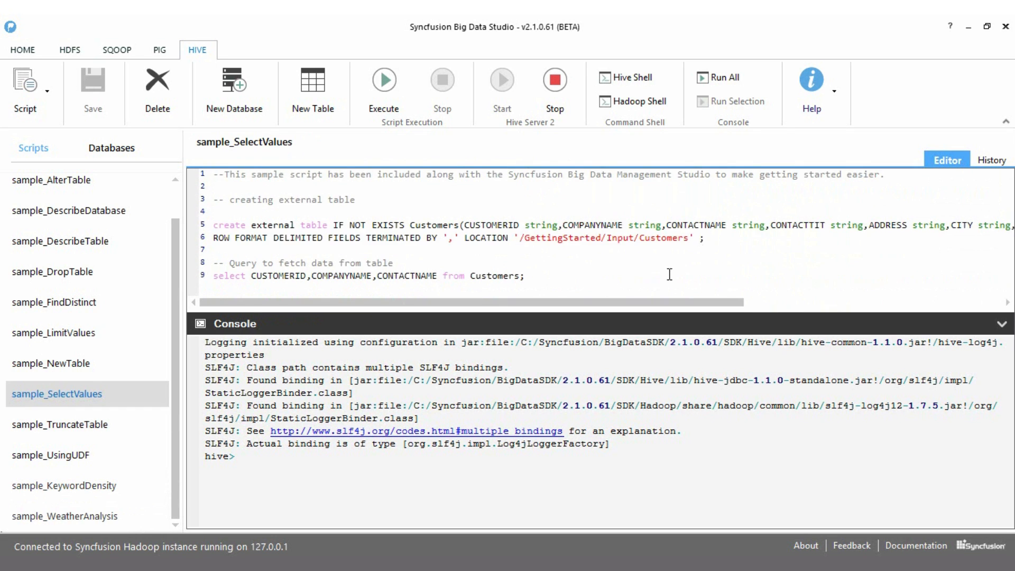
pyautogui.click(383, 79)
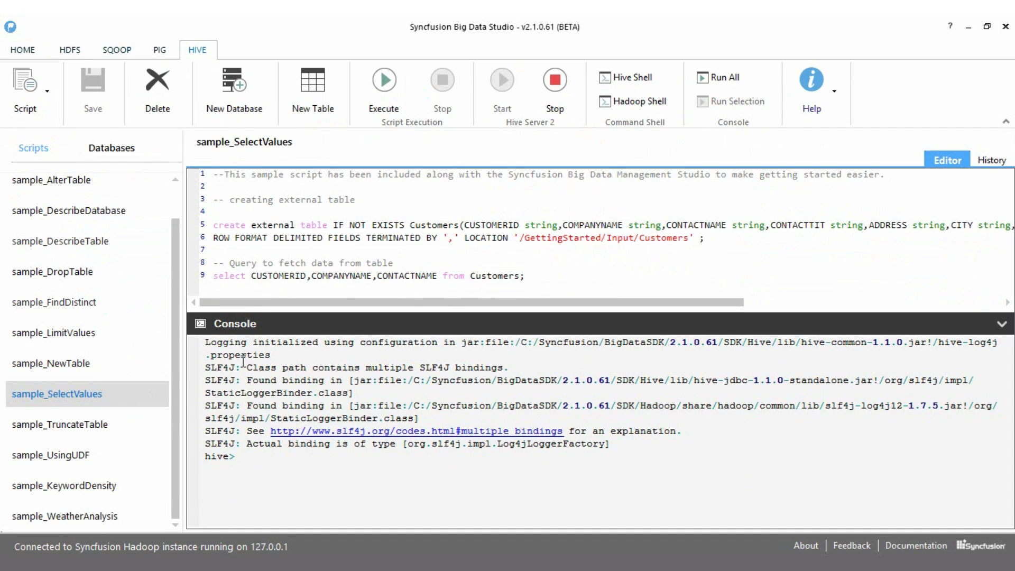
pyautogui.click(159, 49)
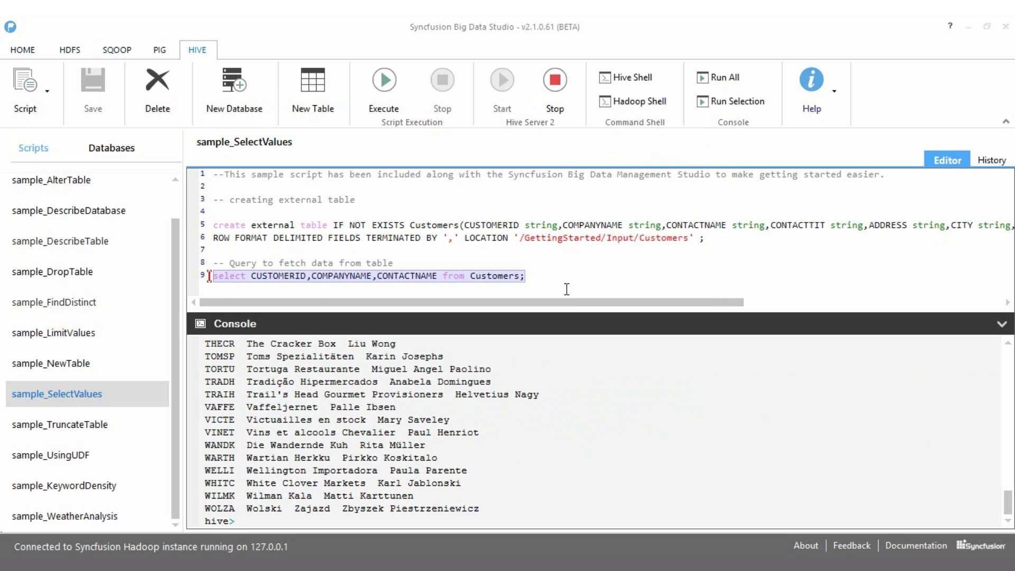
# Launch the interactive Hive Shell from the HIVE ribbon's Command Shell group.
pyautogui.click(632, 77)
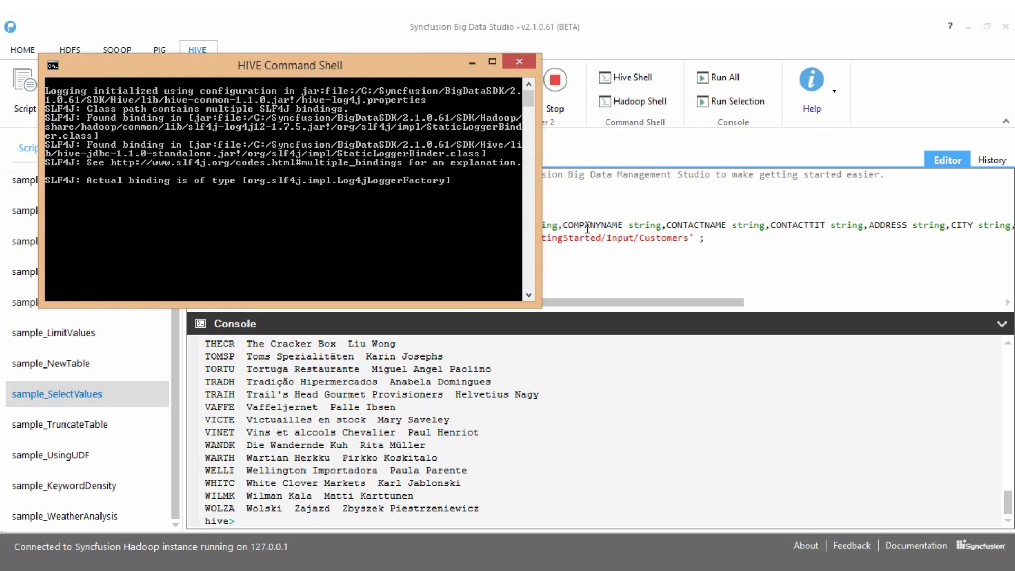
pyautogui.moveTo(565, 236)
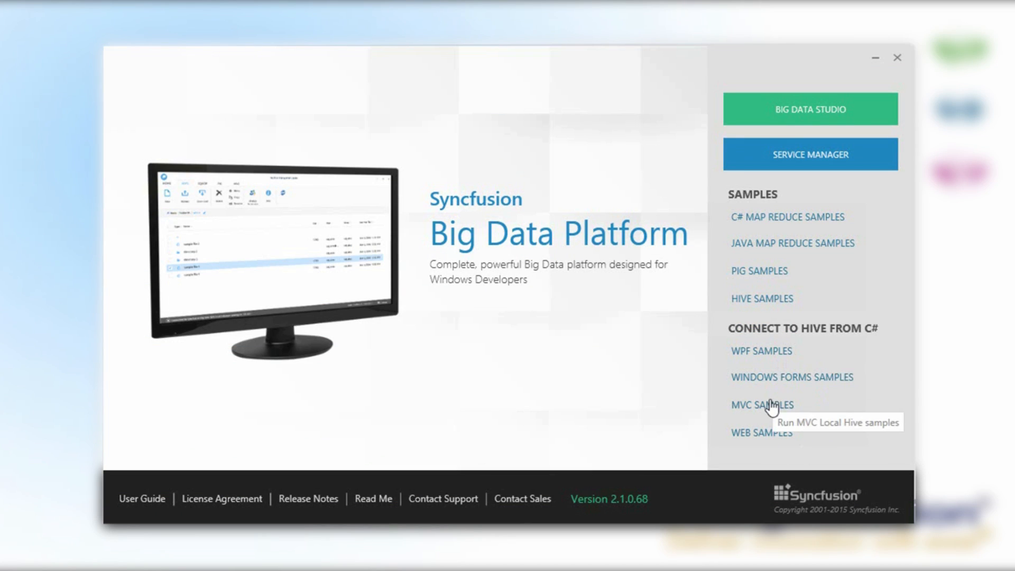
pyautogui.moveTo(789, 385)
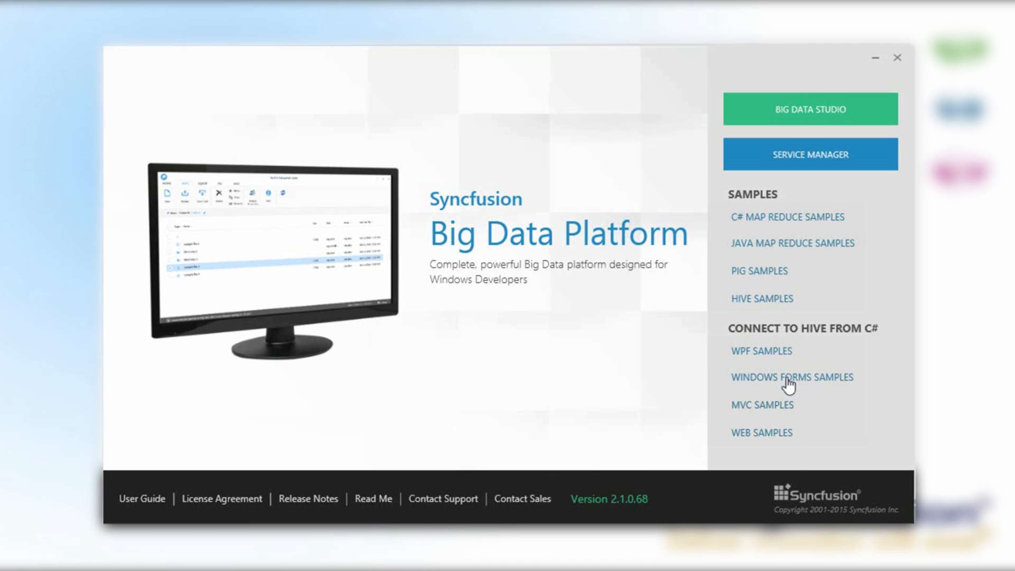